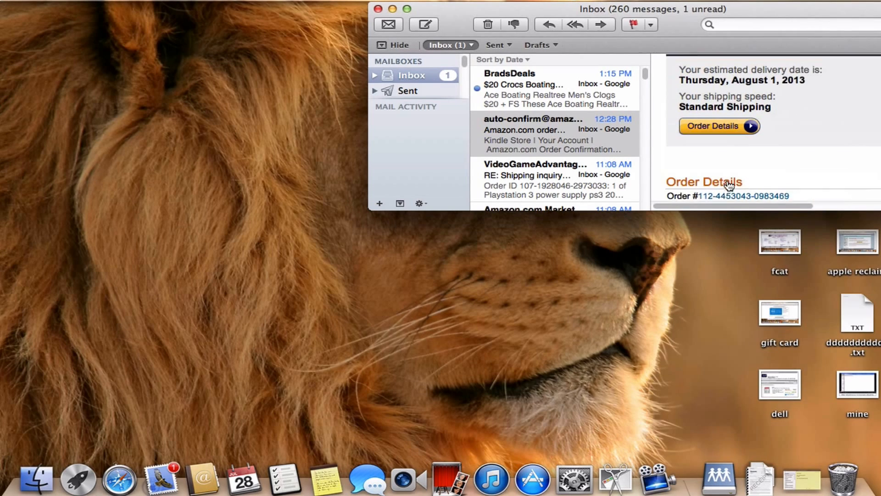
scroll(up, 3)
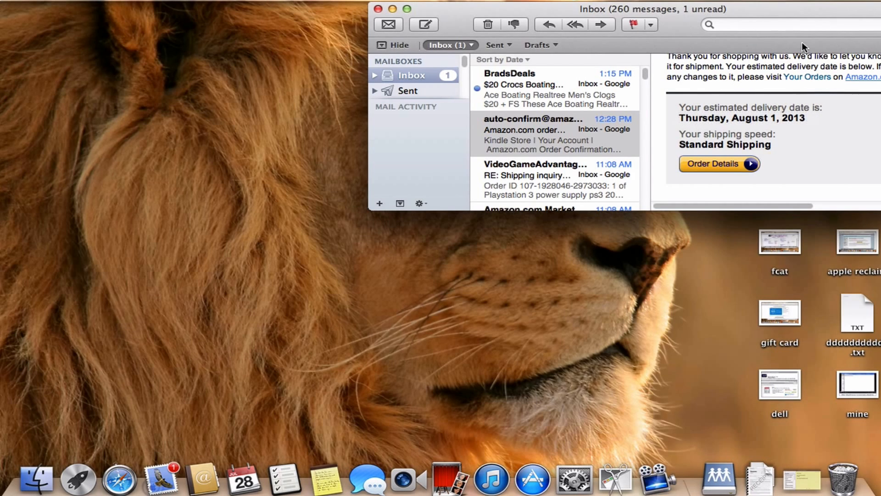
mouse_move(780, 148)
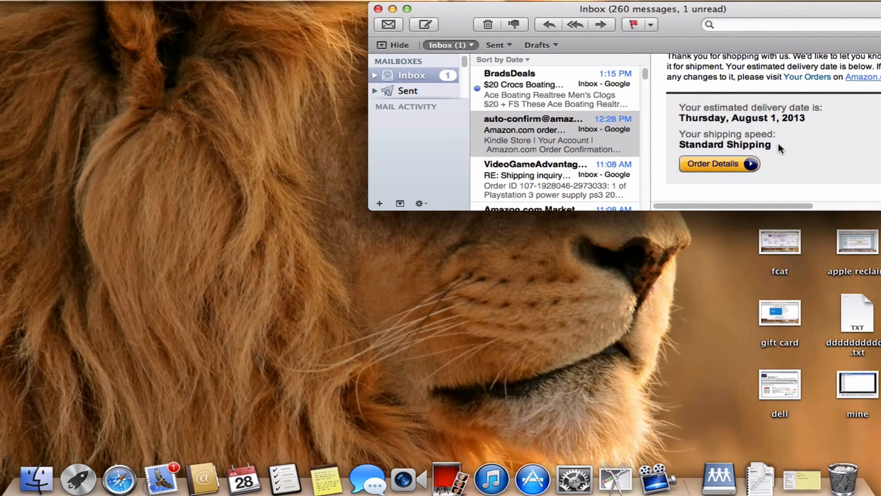
scroll(down, 3)
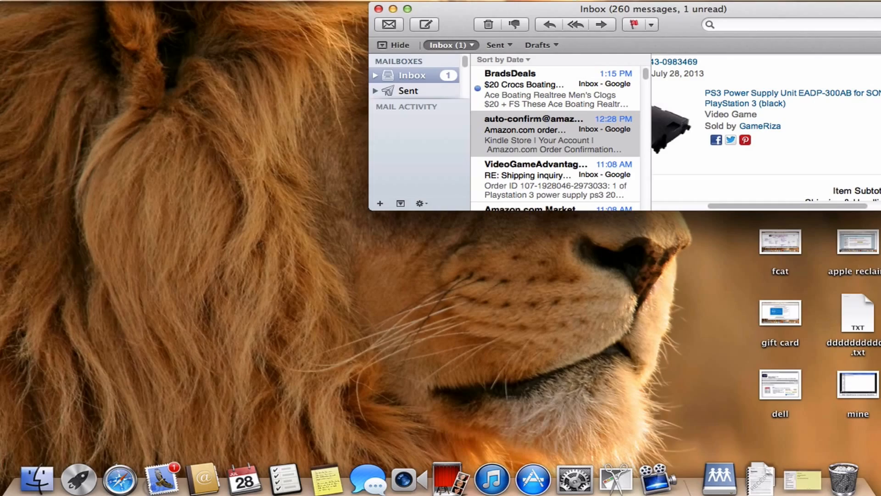